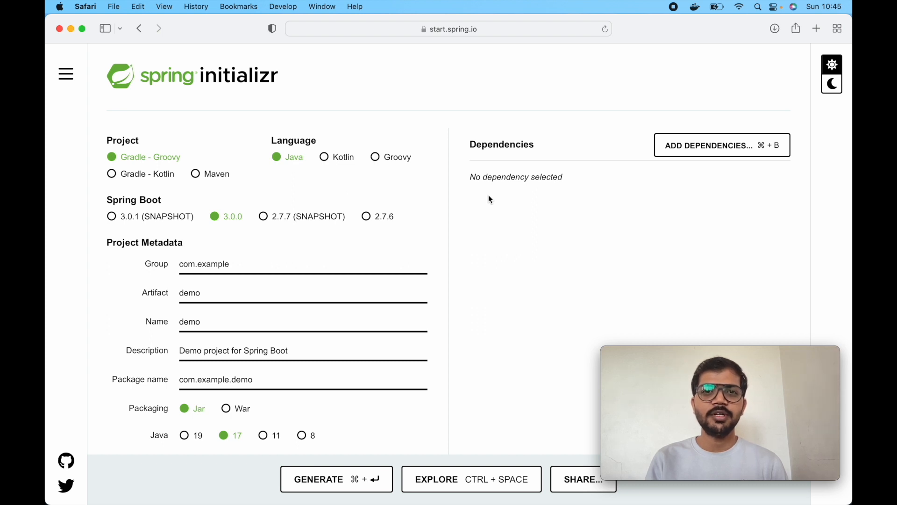
mouse_move(174, 205)
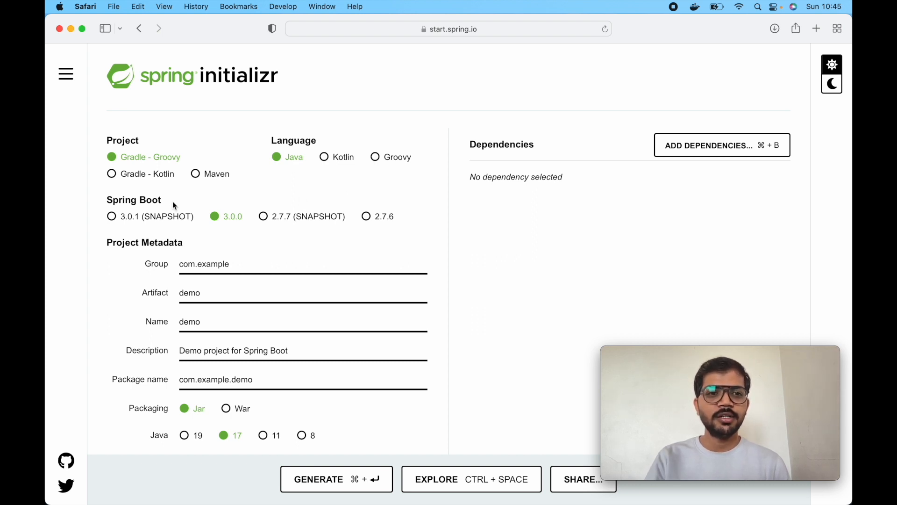
Choose a Maven project on Spring Boot 2.7.6 with Java 8.
left_click(196, 174)
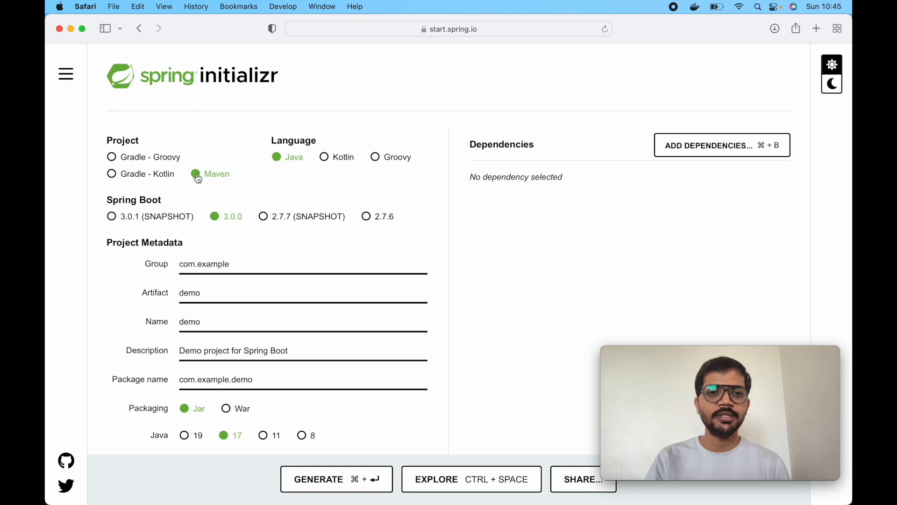
mouse_move(277, 160)
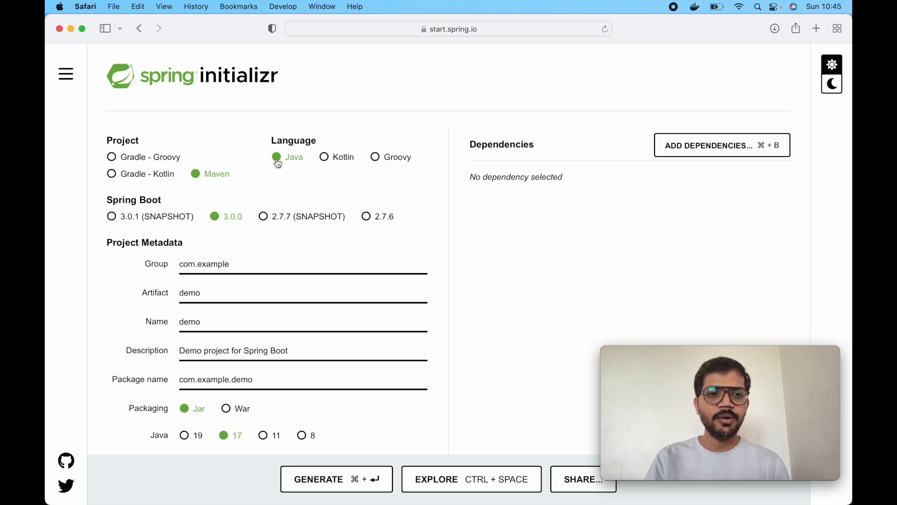
mouse_move(263, 220)
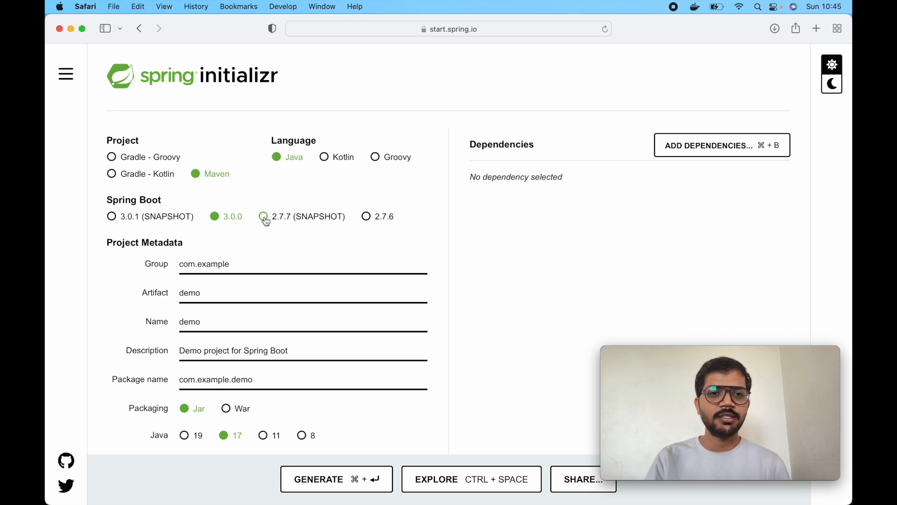
mouse_move(350, 210)
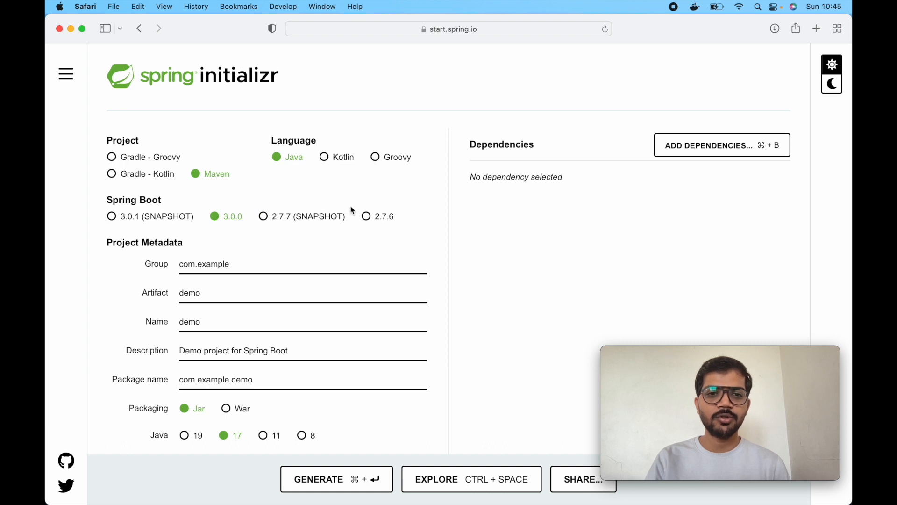
left_click(366, 215)
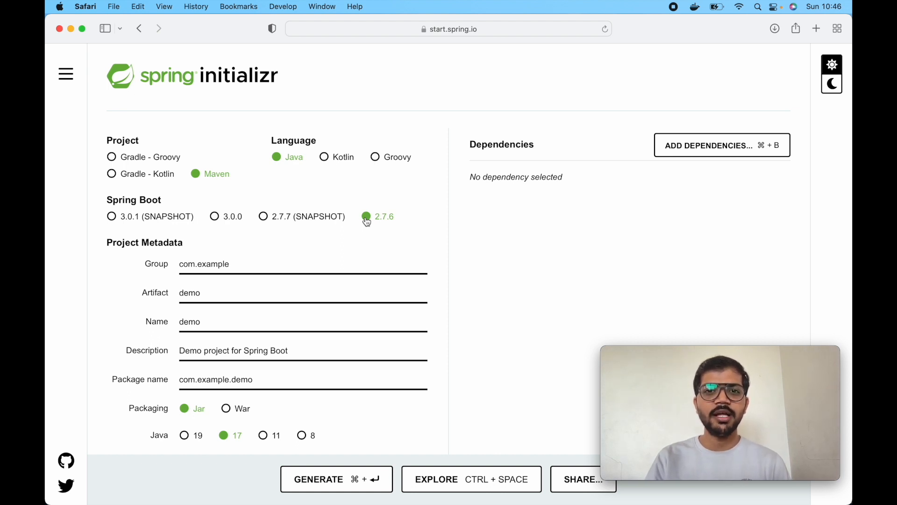
mouse_move(361, 255)
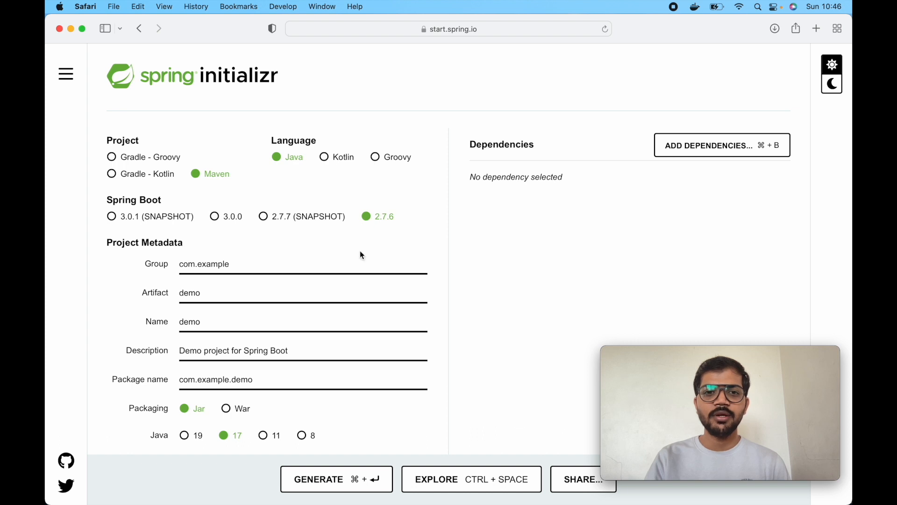
mouse_move(310, 430)
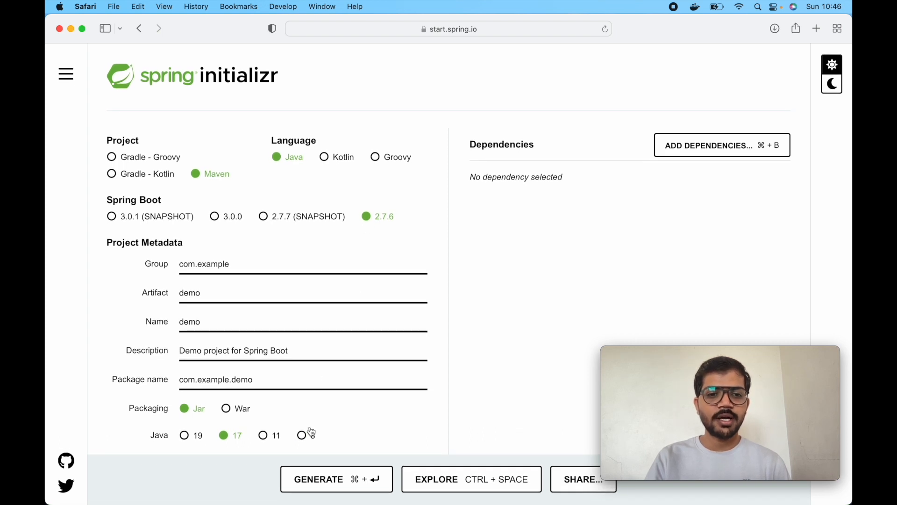
left_click(302, 435)
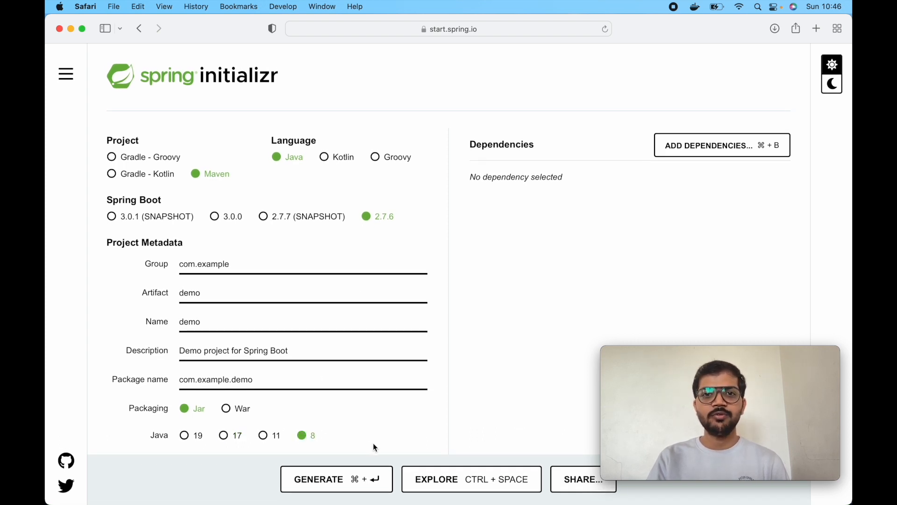
mouse_move(335, 404)
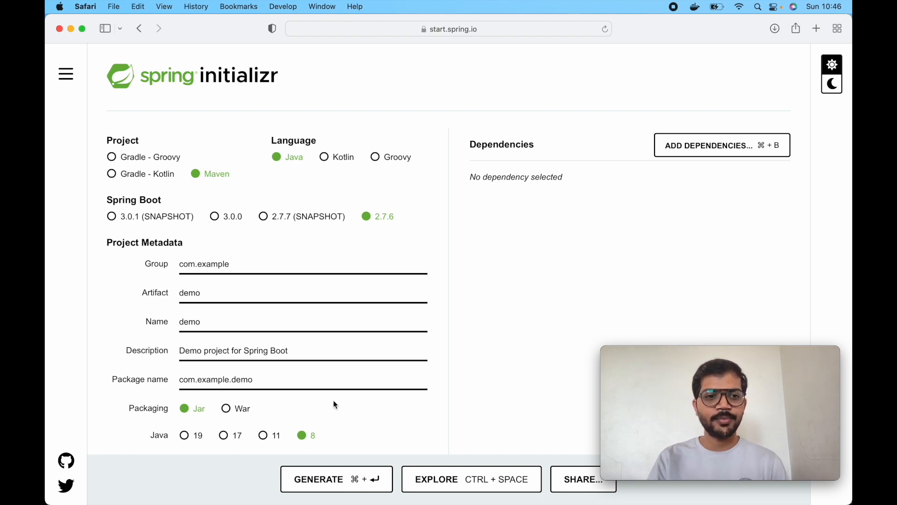
Set the artifact to helloworld and the description to 'Sample project for Spring Boot'.
double_click(190, 292)
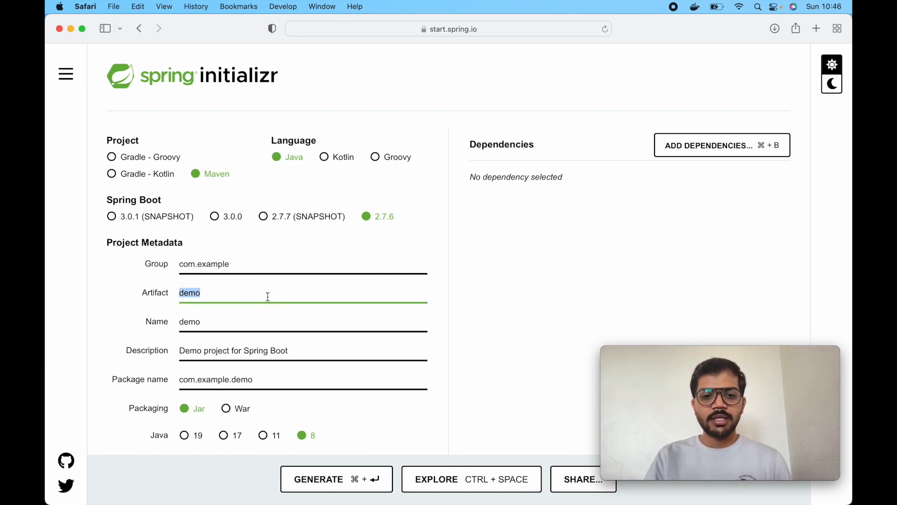
type("hellow")
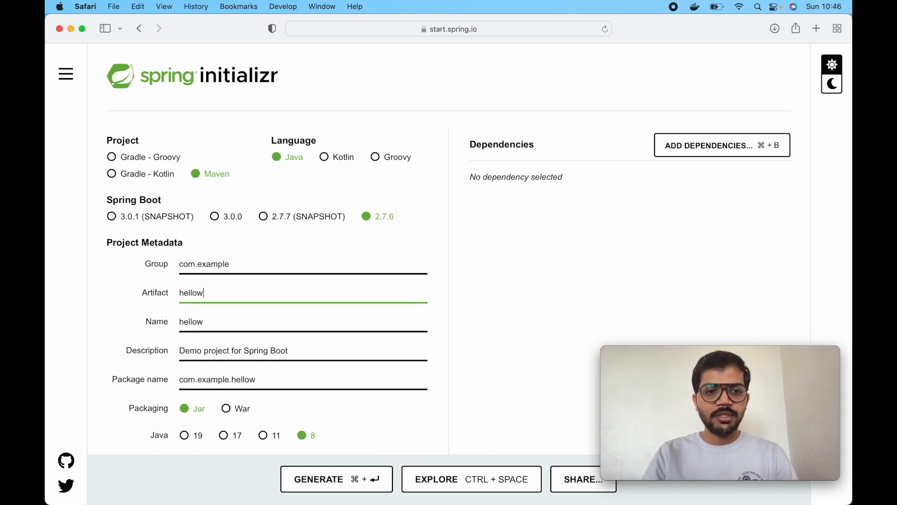
type("orld")
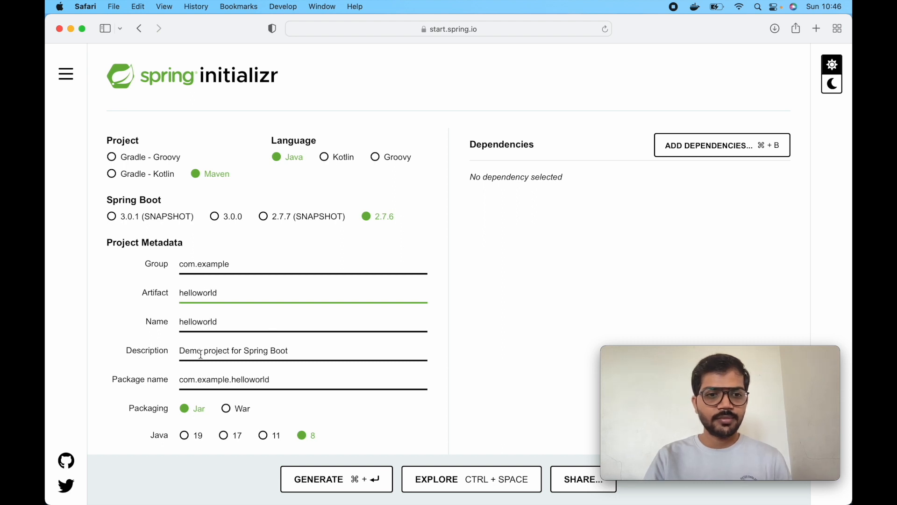
type("Sampl")
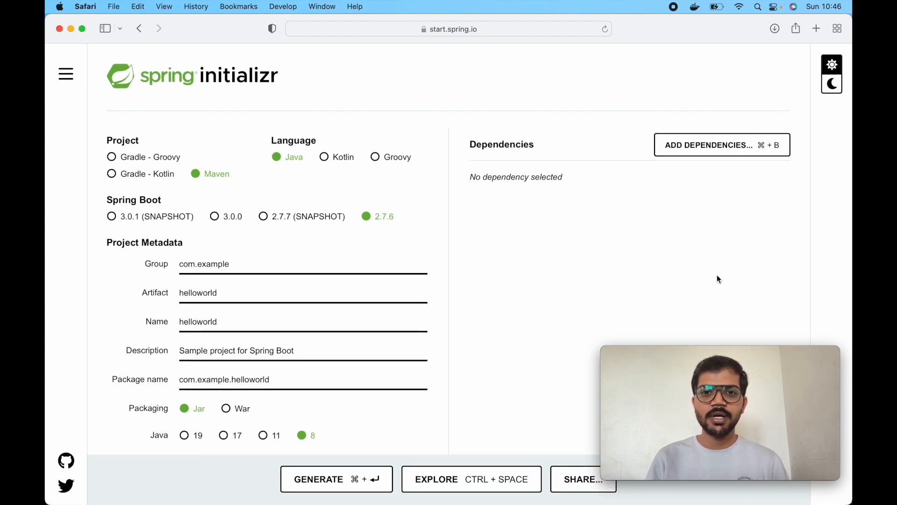
mouse_move(727, 190)
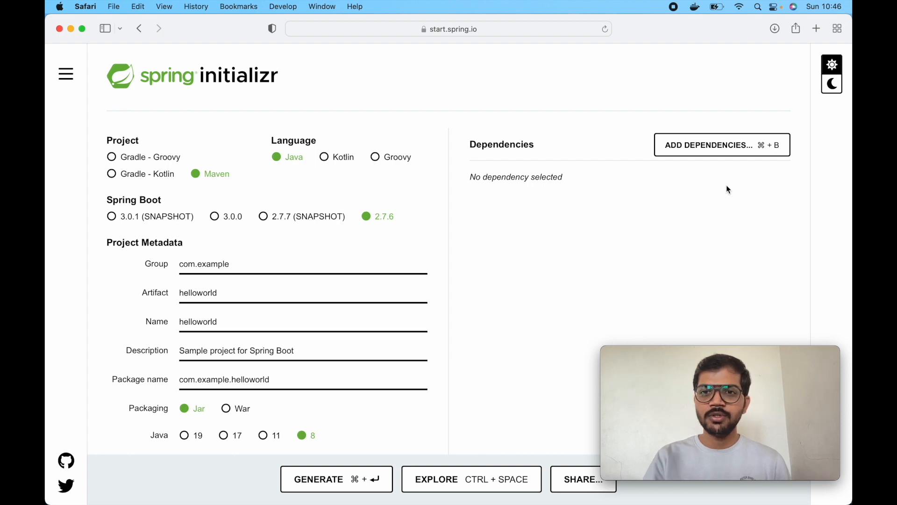
Add the Spring Web dependency, generate helloworld.zip and check it in Downloads.
left_click(720, 144)
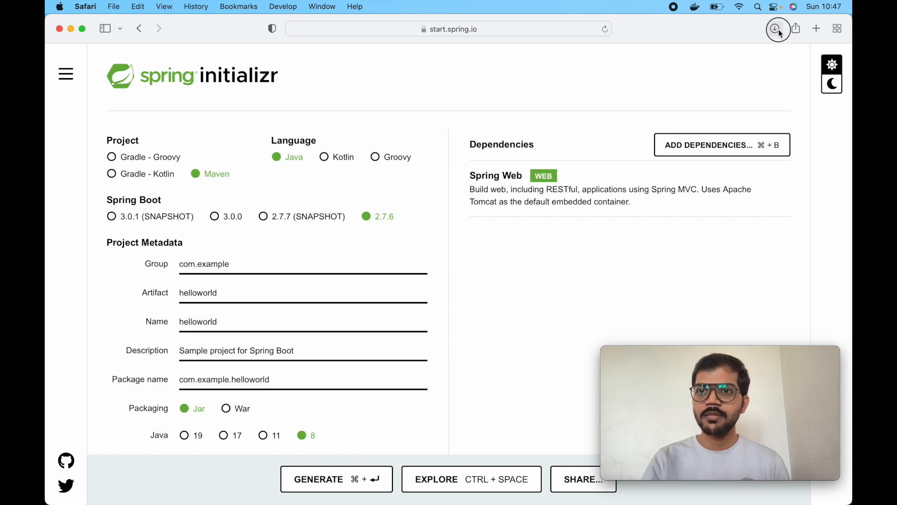
left_click(776, 29)
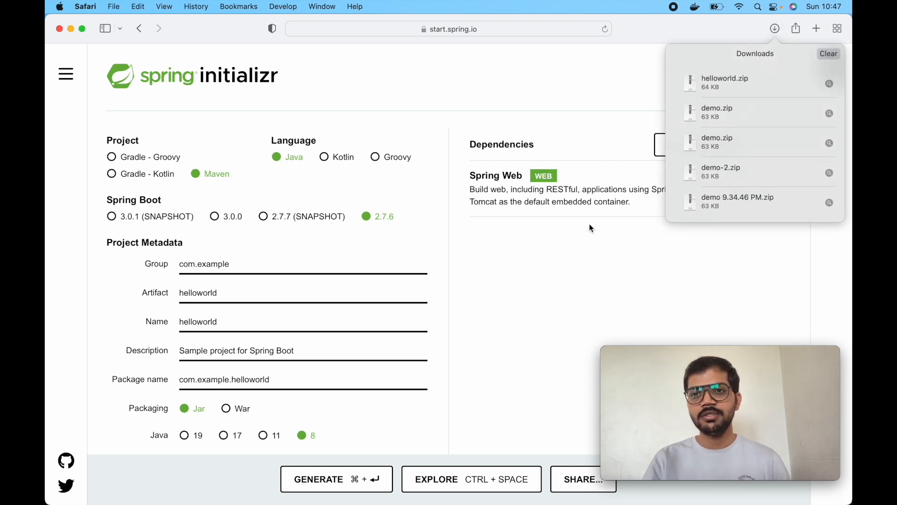
mouse_move(583, 271)
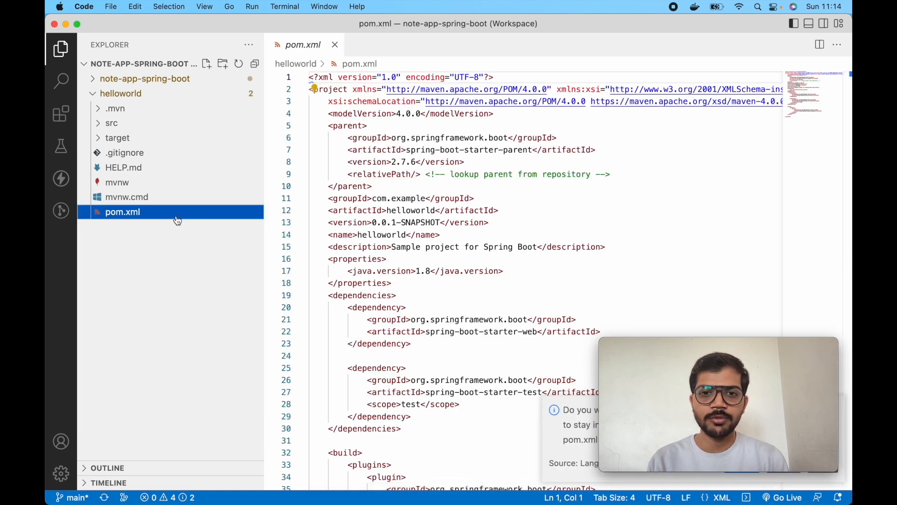
mouse_move(473, 165)
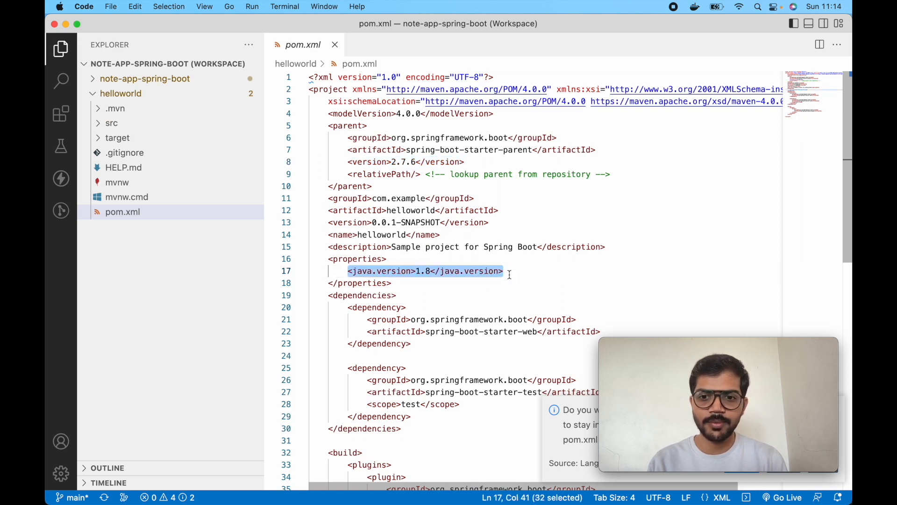
Expand src and open HelloworldApplication.java in the editor.
left_click(111, 123)
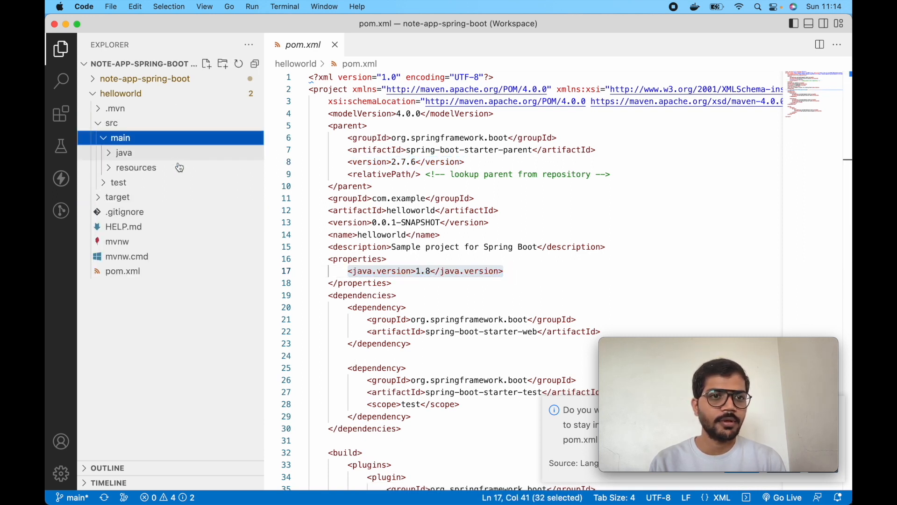
left_click(175, 167)
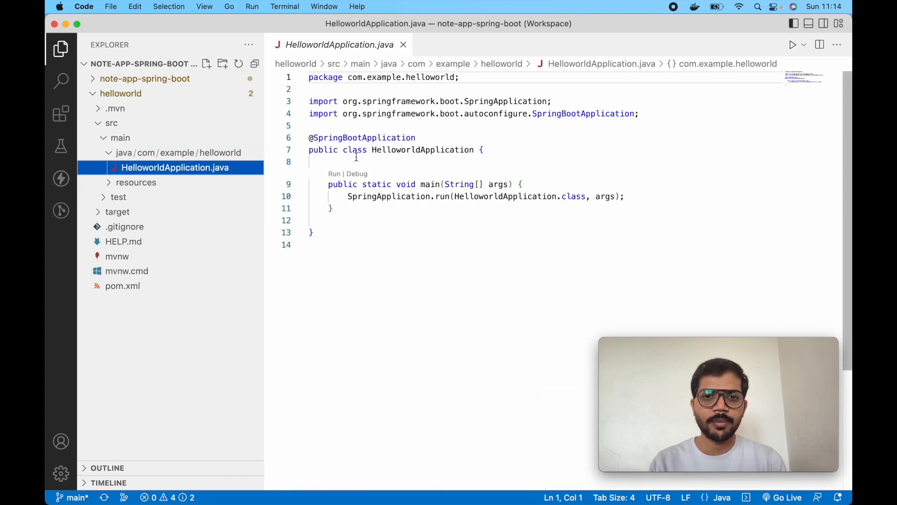
mouse_move(175, 197)
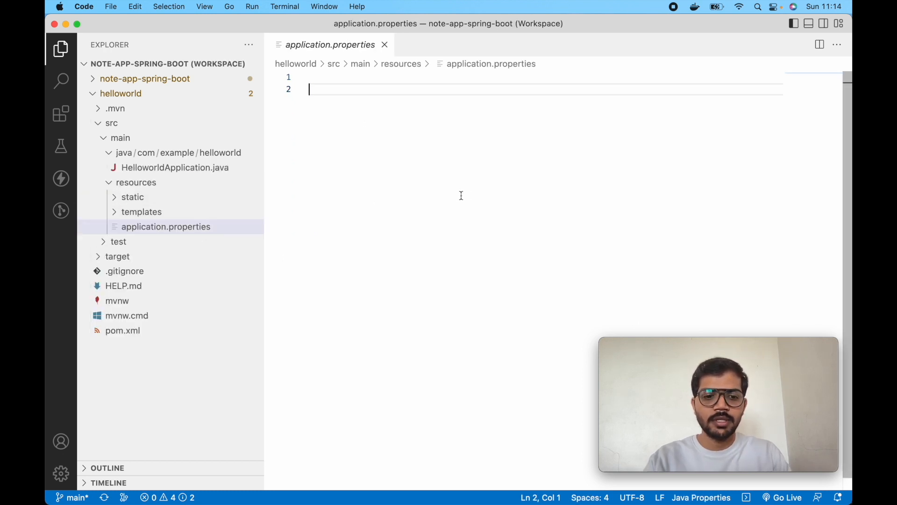
Add server.port=8080 to application.properties.
type("server")
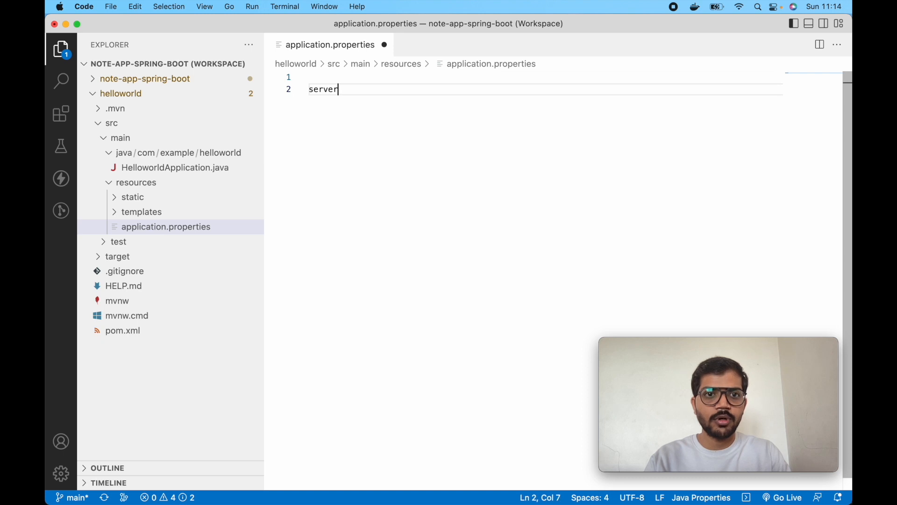
type(".port=")
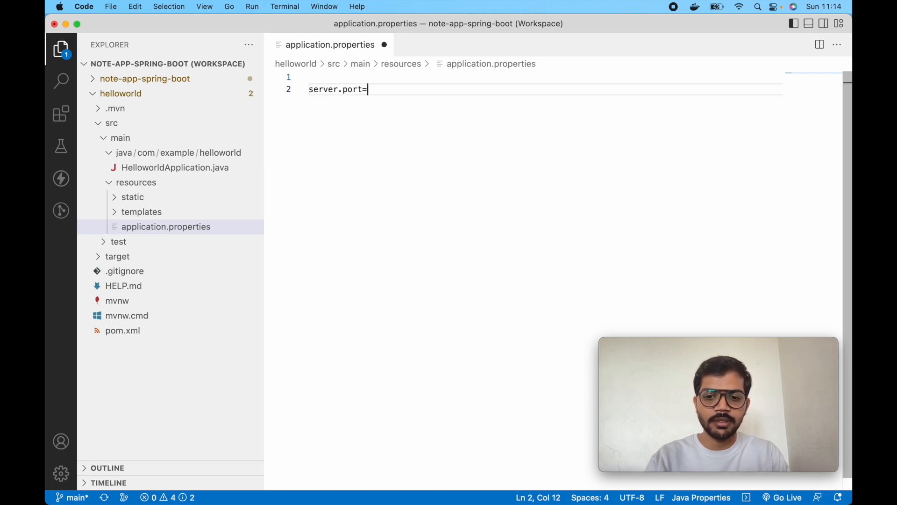
type("8080")
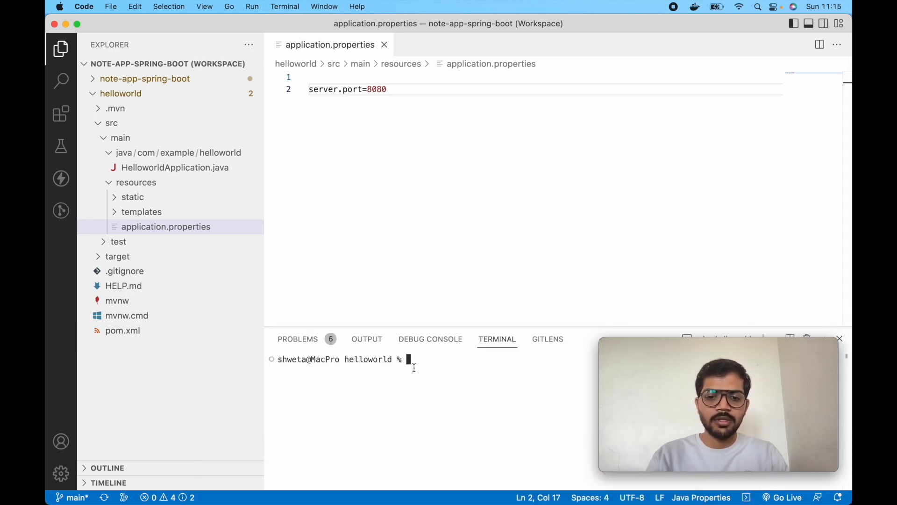
Run mvn install in the helloworld project terminal.
type("mvn inst")
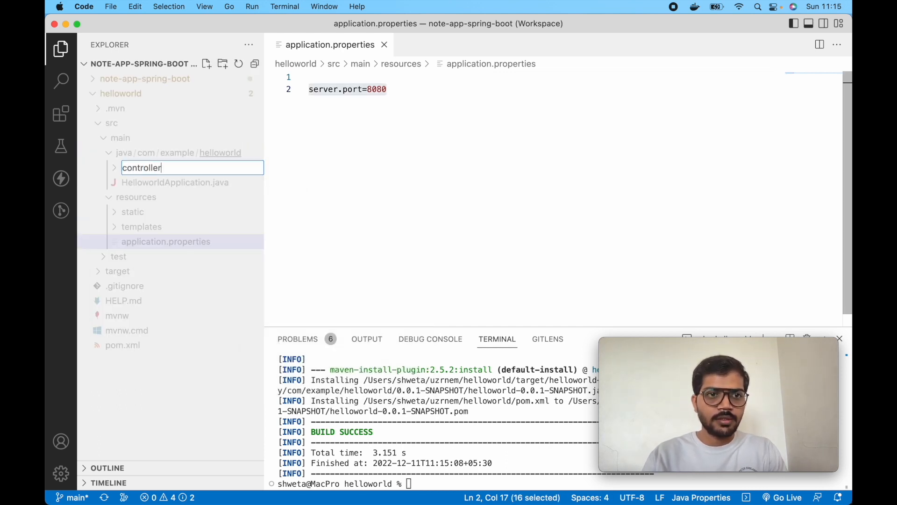
Create a new TestController.java file inside the controller folder.
right_click(141, 168)
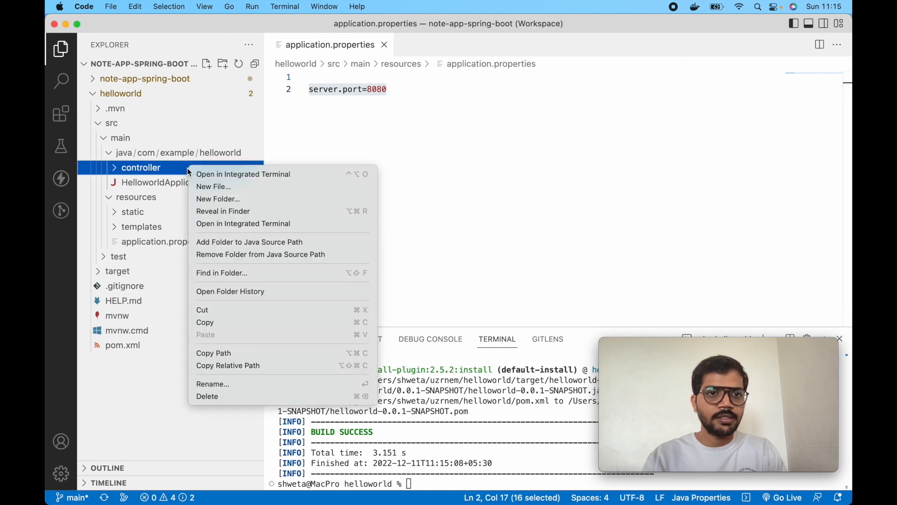
left_click(213, 187)
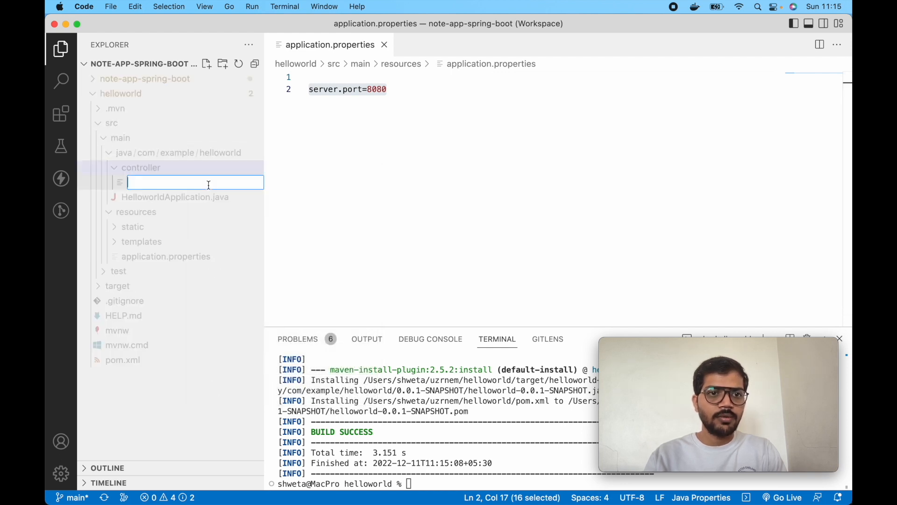
type("T")
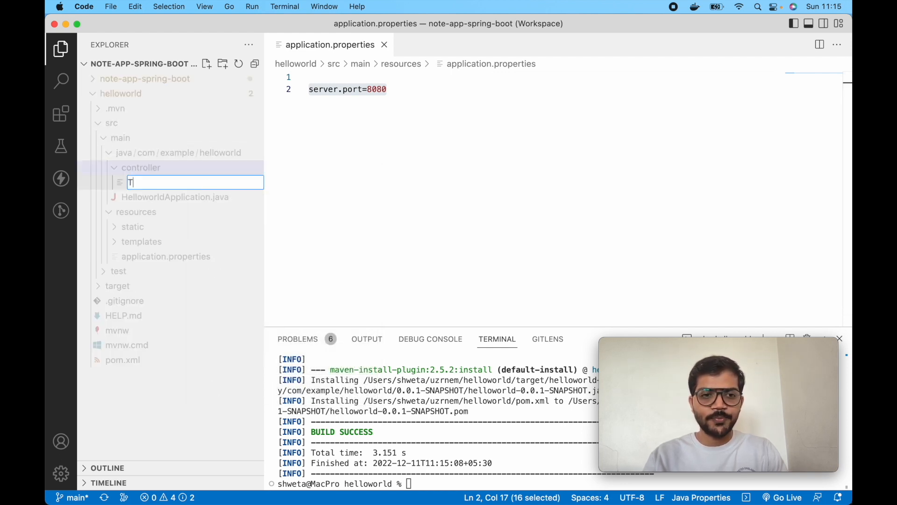
type("estController.java")
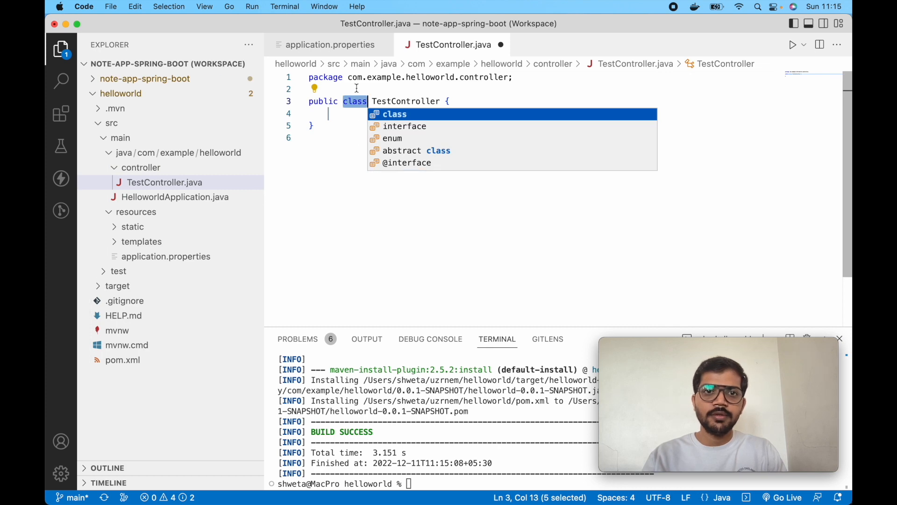
type("@")
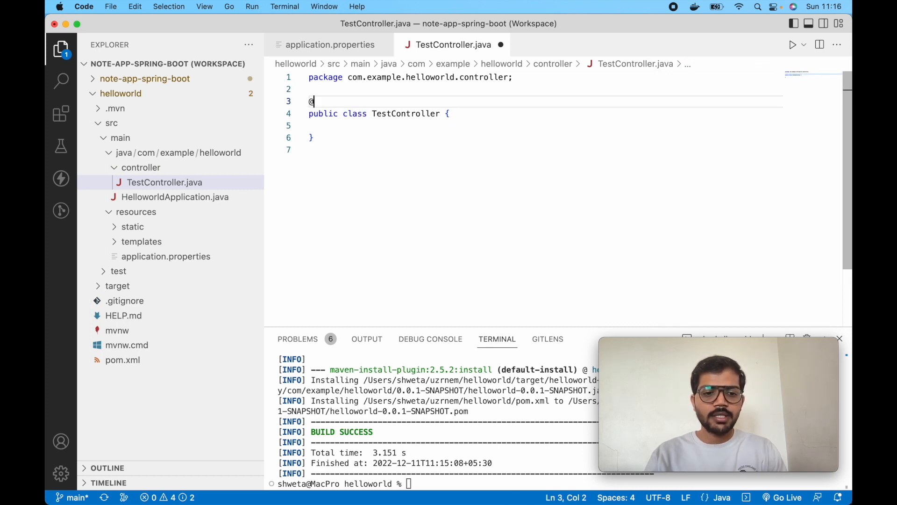
type("RestController")
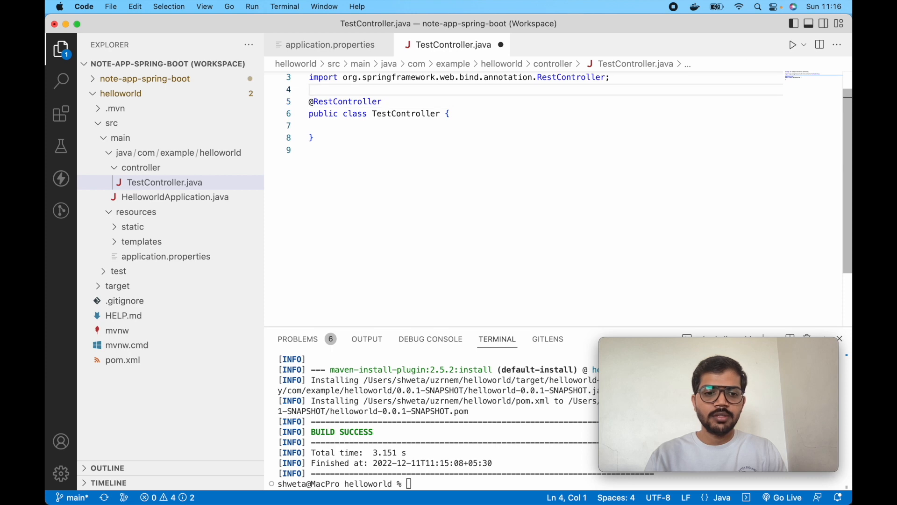
type("@RequestMapping(\"/test")
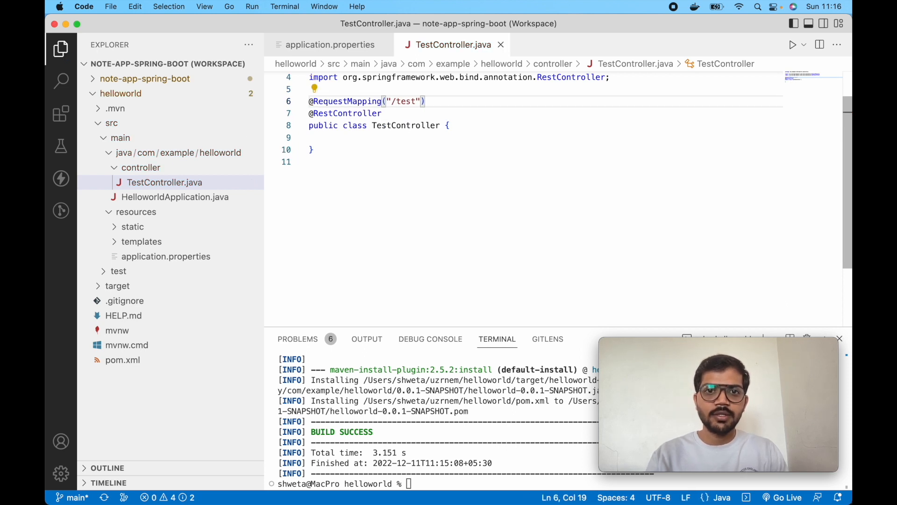
left_click(485, 137)
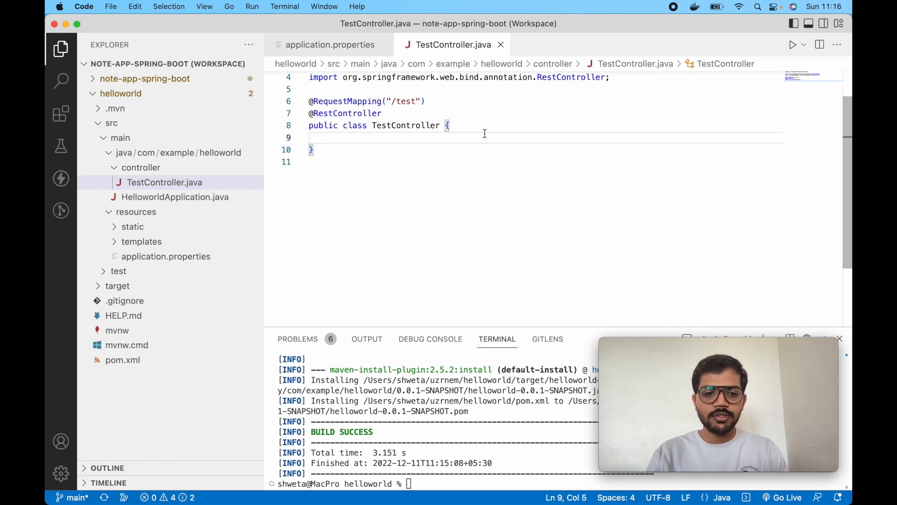
type("@")
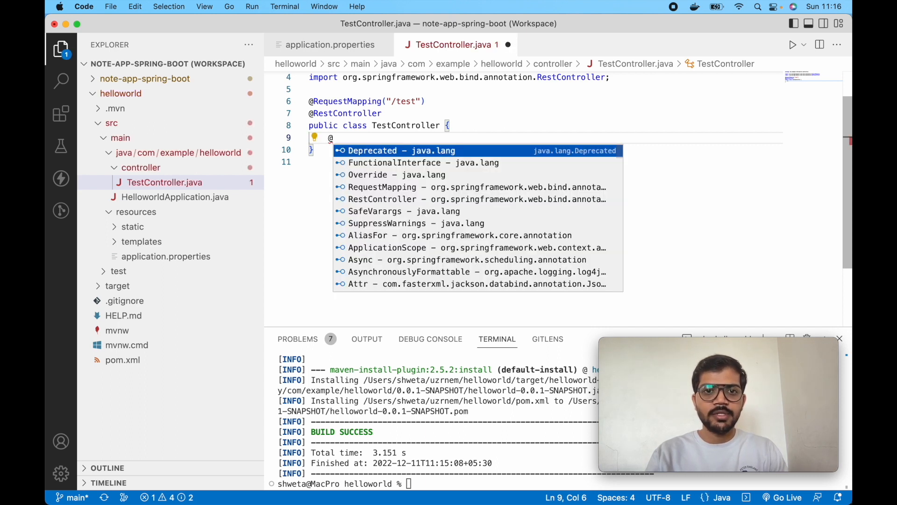
type("GetMapping(")
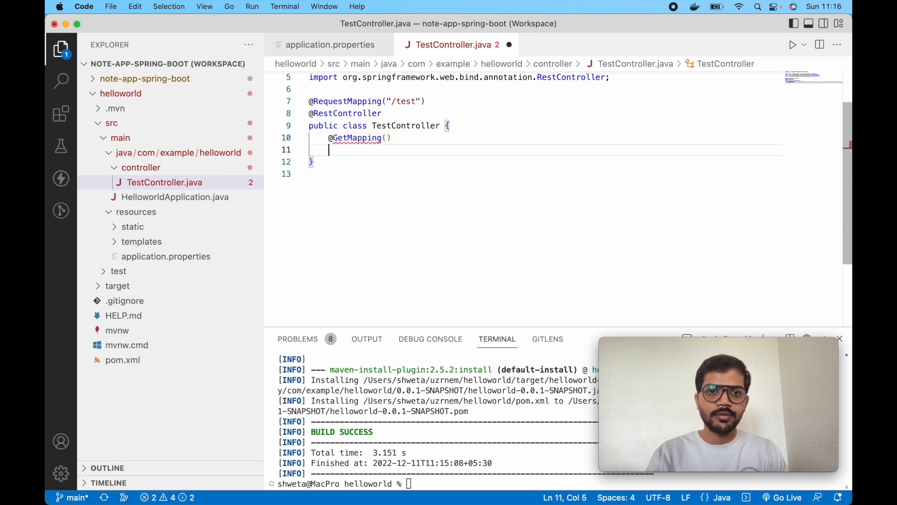
type("public S")
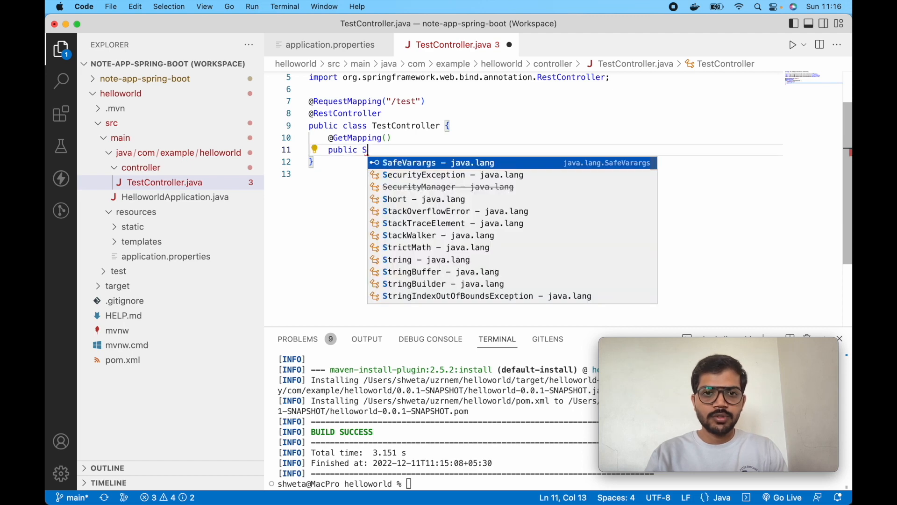
type("tring")
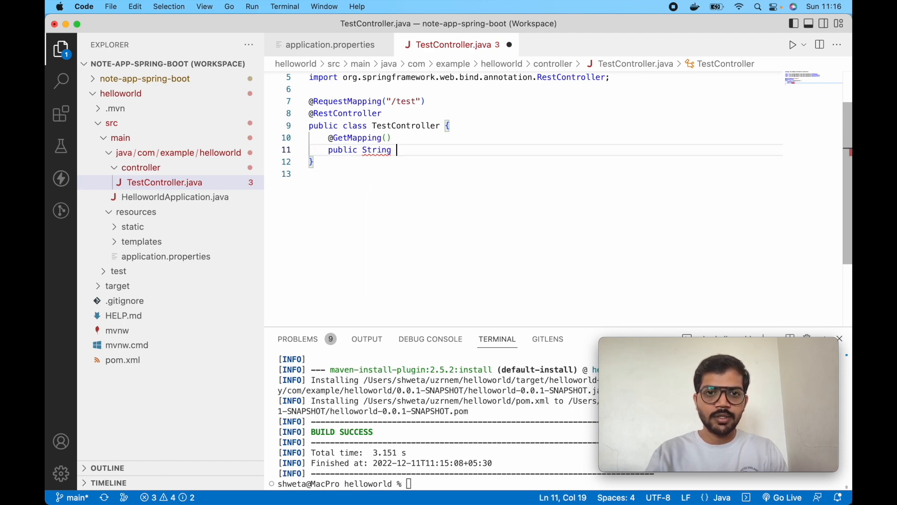
type("message")
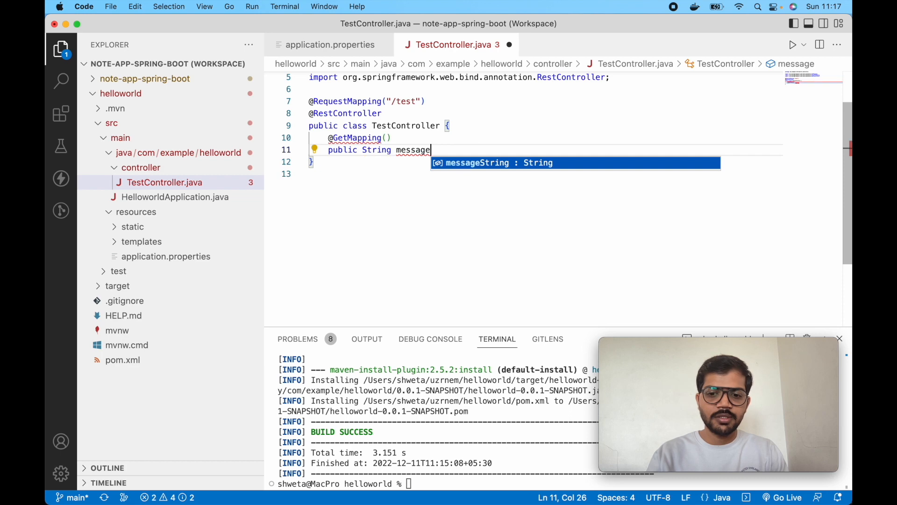
type("() {")
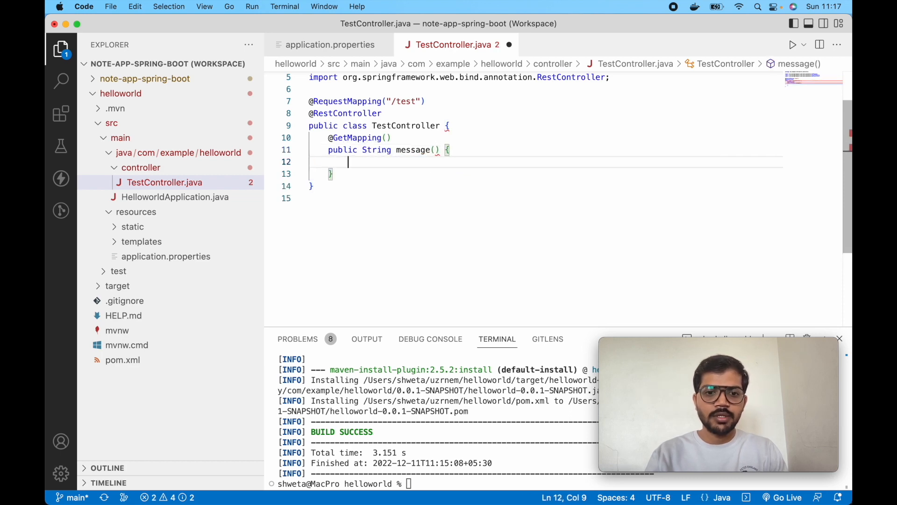
type("return \"H\"")
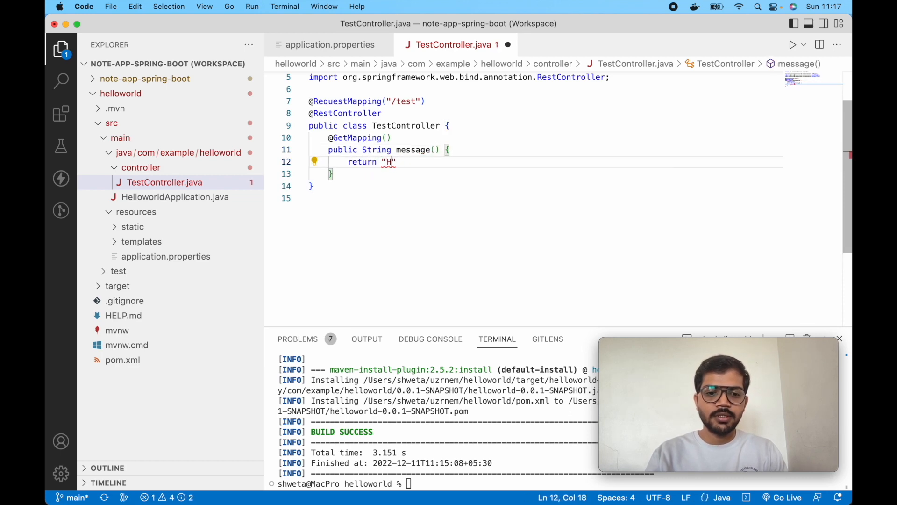
type("ello World\";")
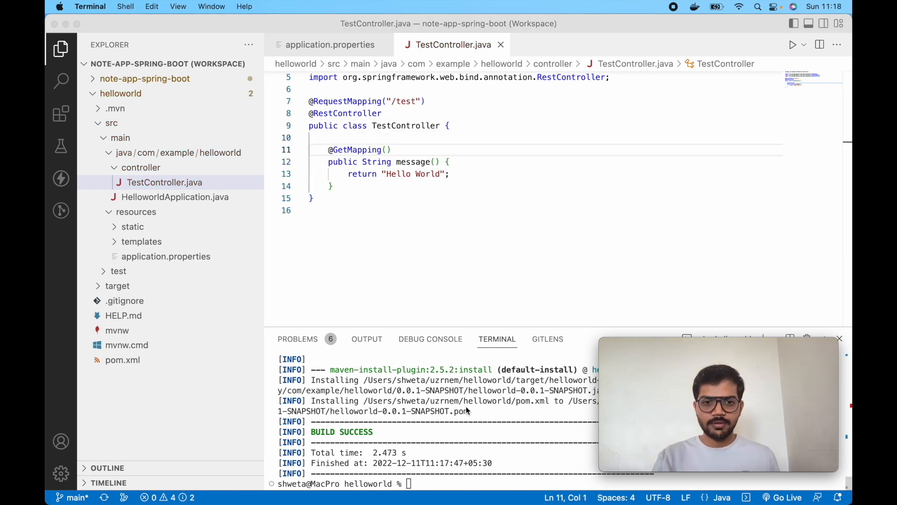
Run mvn spring-boot:run and load localhost:8080/test in Safari.
type("mvn")
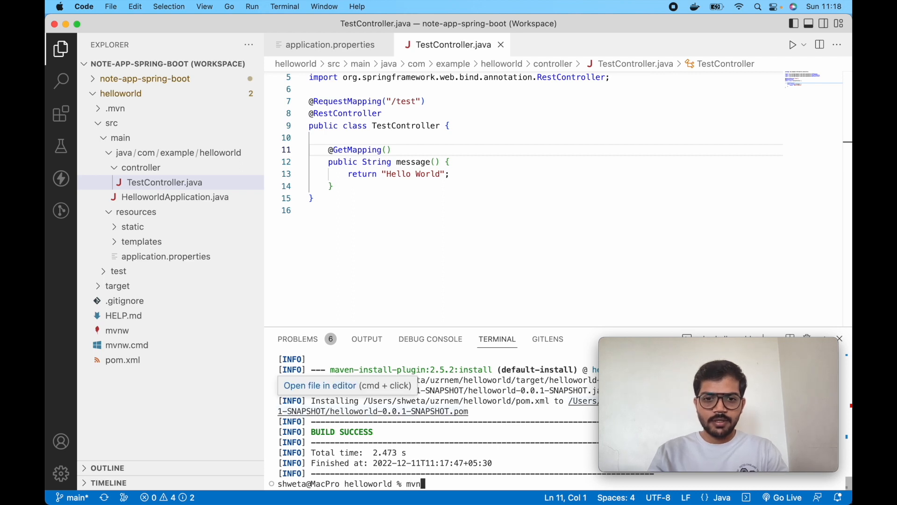
type("spring-")
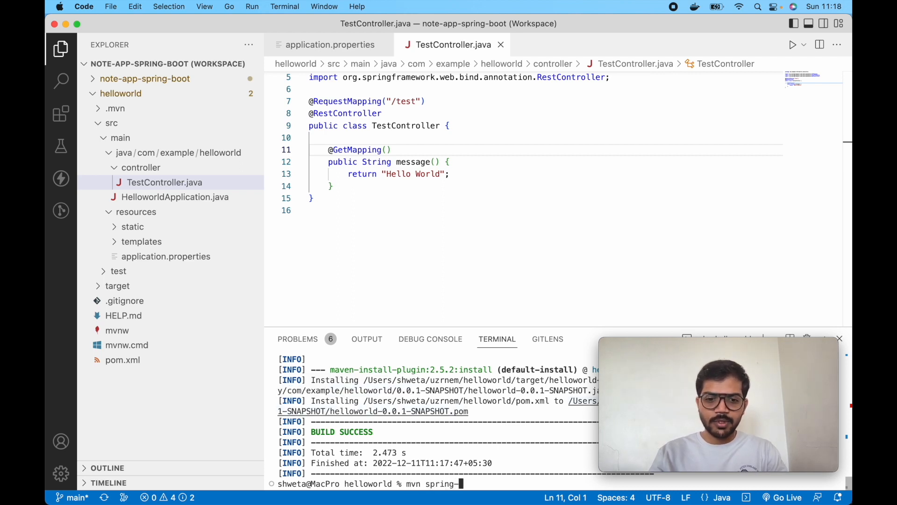
type("boot:run")
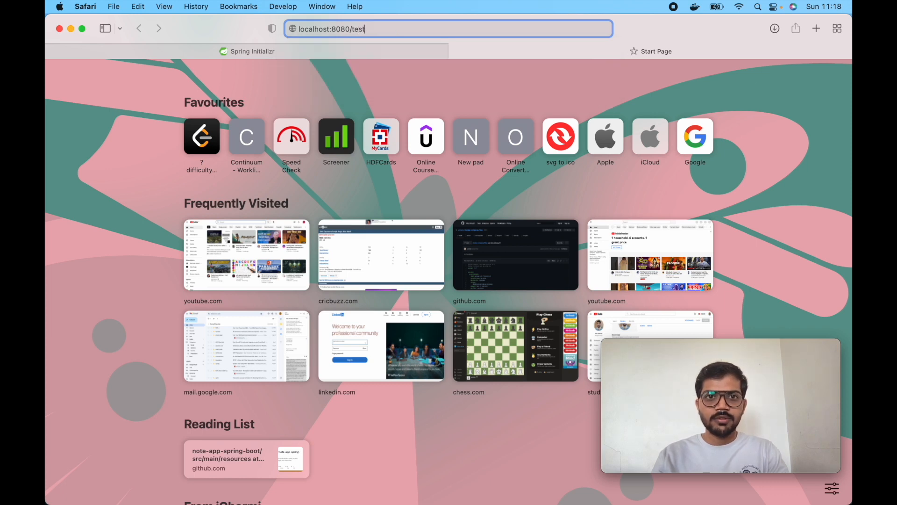
key("Return")
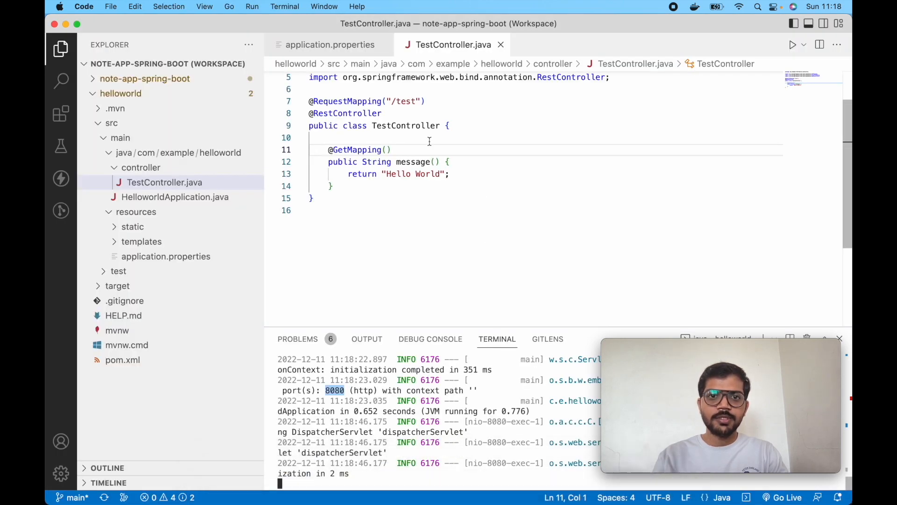
Map the method to /getMessage and return "Hello World Captured".
type("''")
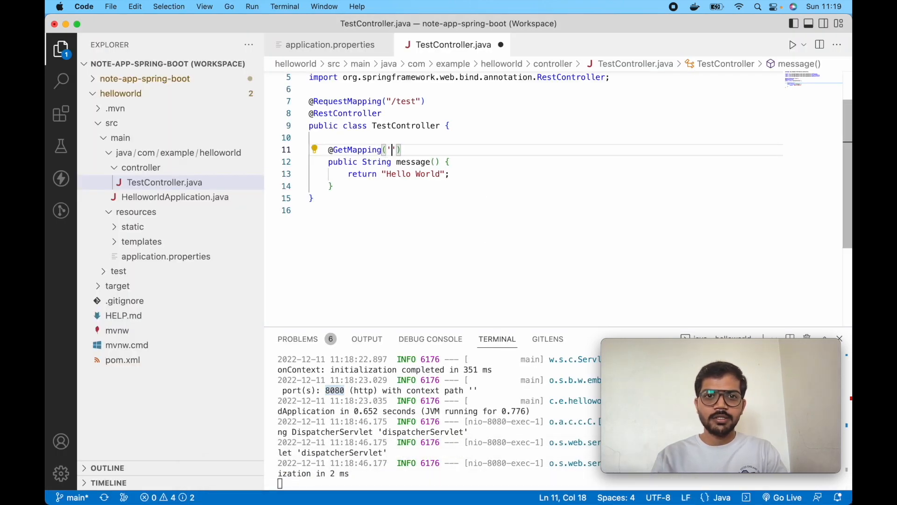
type("/get")
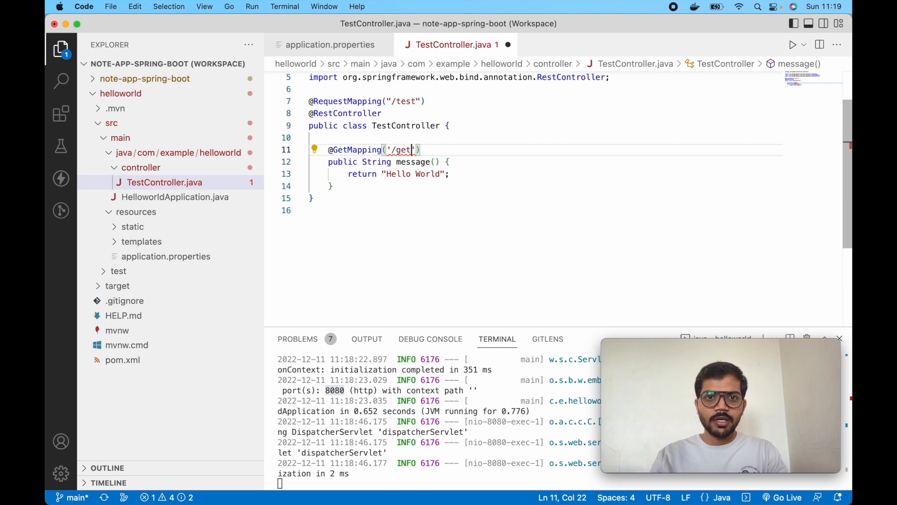
type("Me")
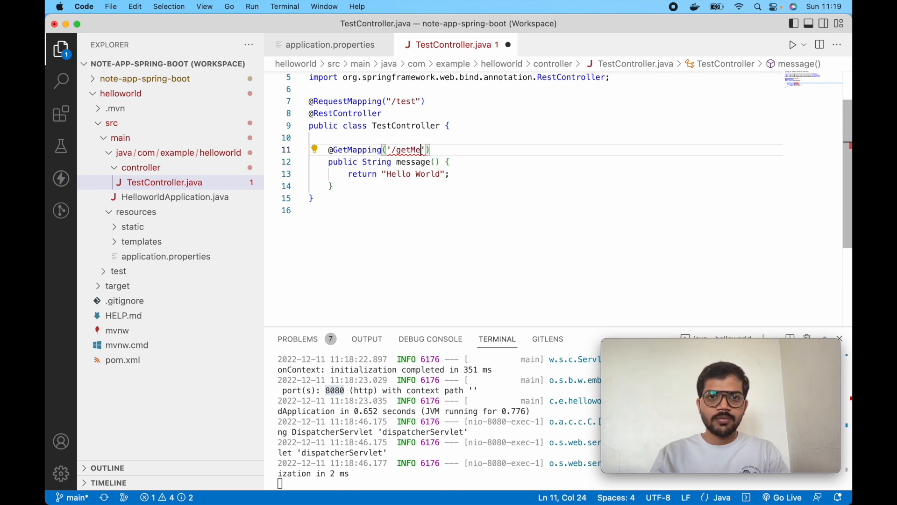
type("ssage\"")
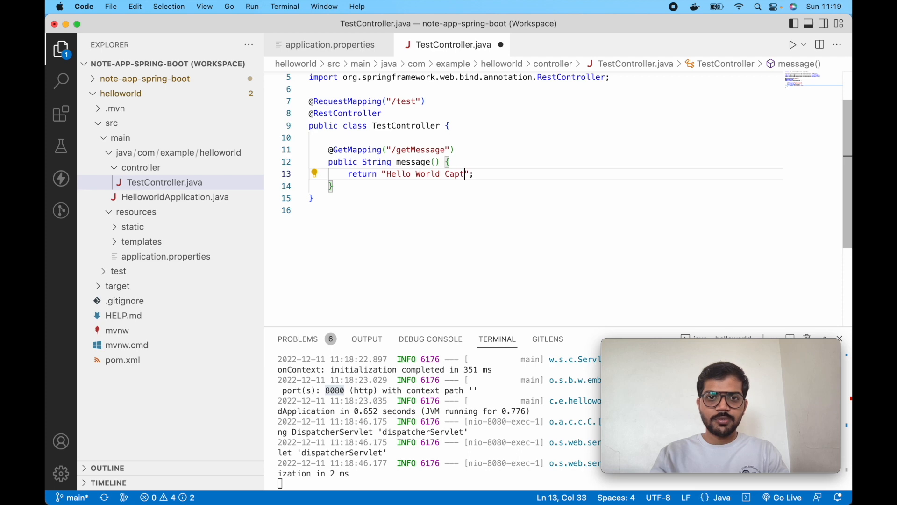
type("ured")
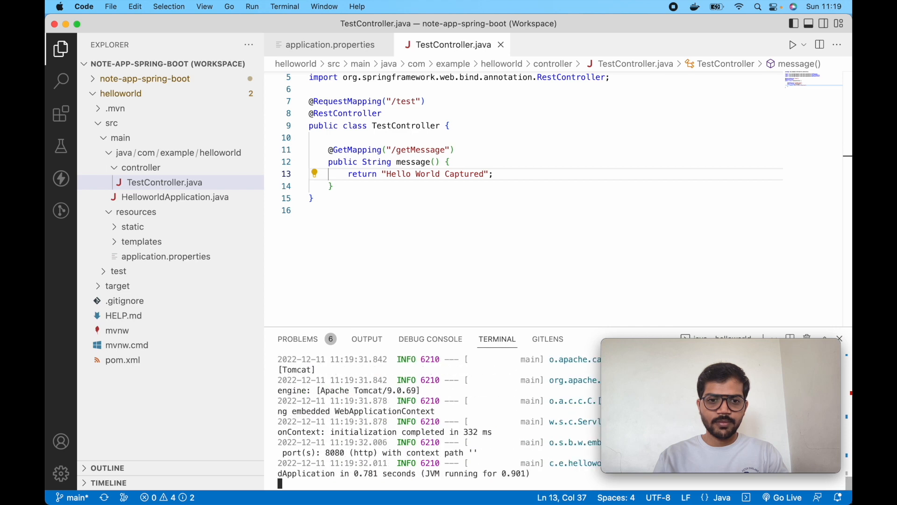
Confirm the restarted app is on port 8080 and switch to the browser.
double_click(335, 453)
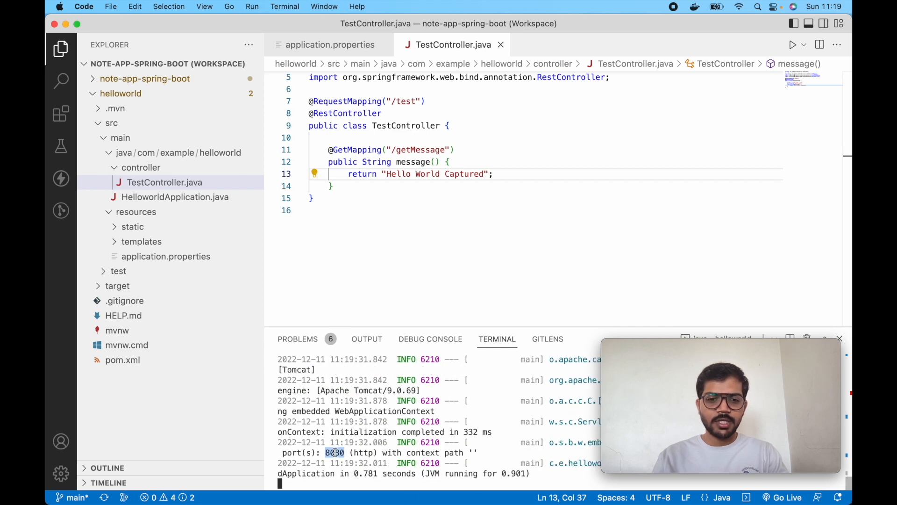
left_click(297, 476)
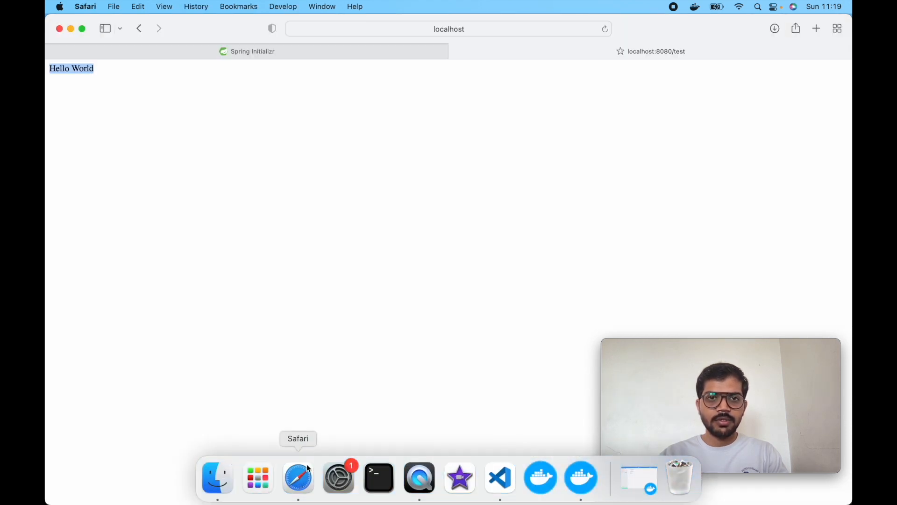
Navigate to localhost:8080/test/getMessage to hit the new endpoint.
left_click(449, 29)
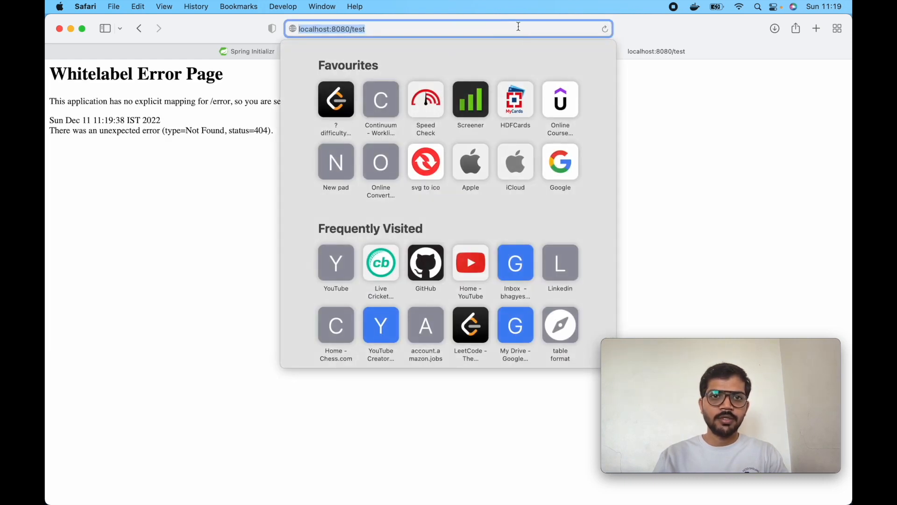
type("/getMessage")
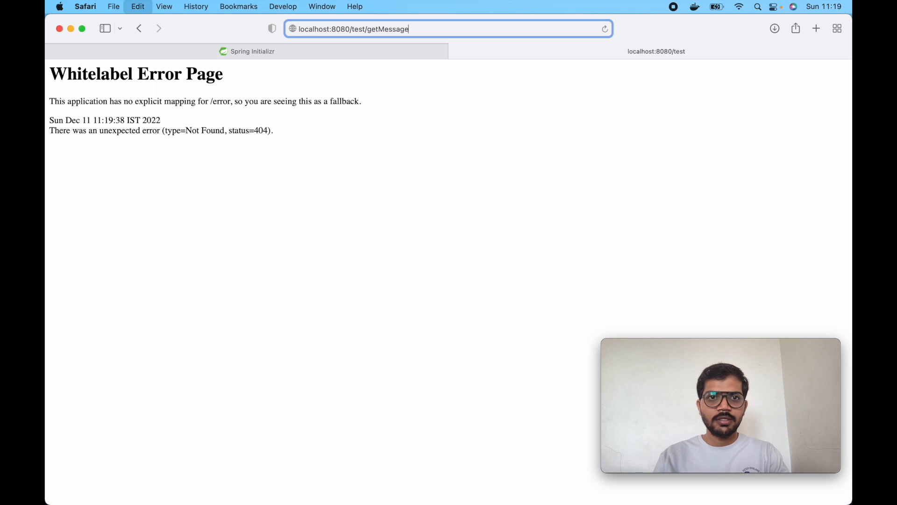